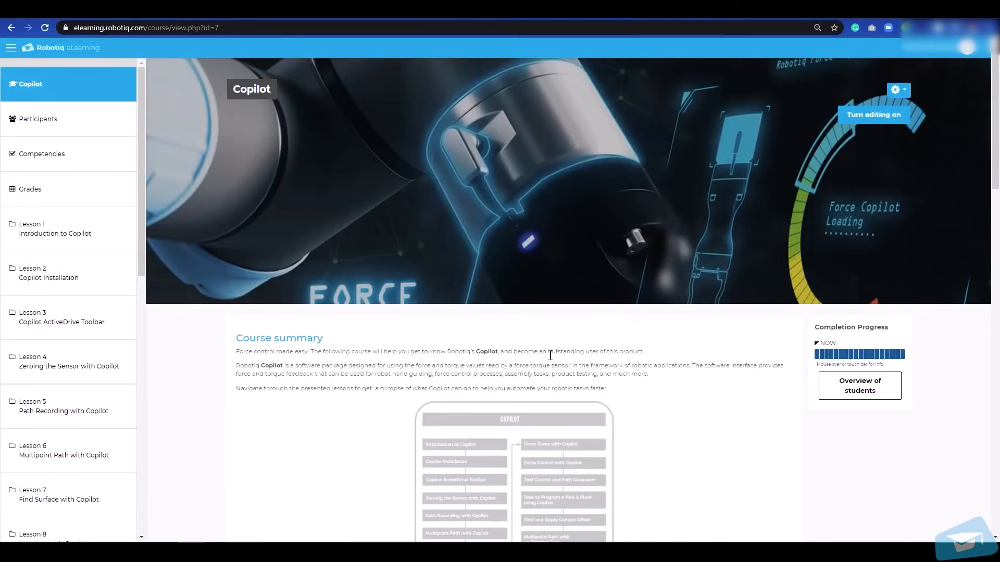
# - Browse Robotiq Support to the Universal Robots Force Copilot Software downloads
pyautogui.click(62, 317)
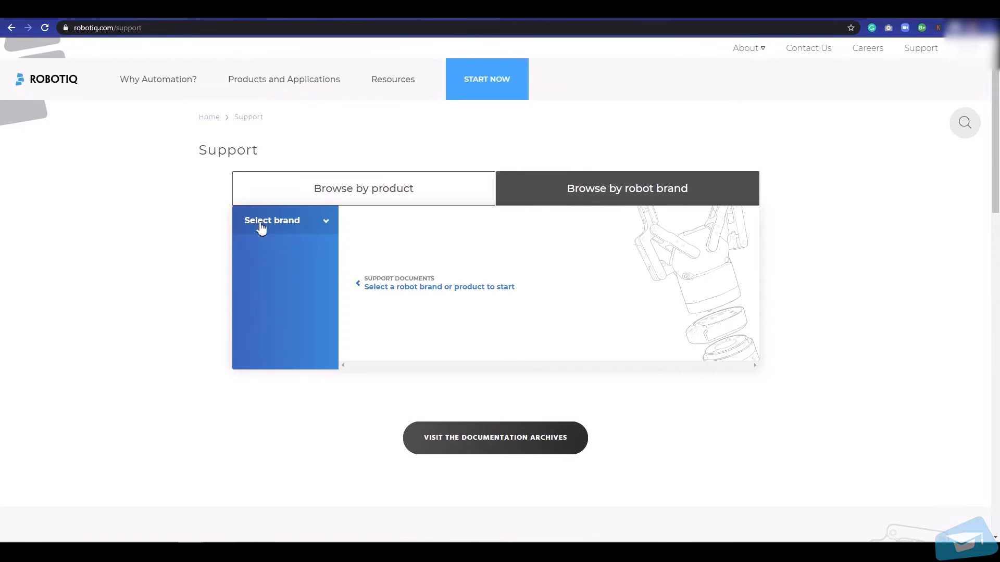
pyautogui.click(284, 220)
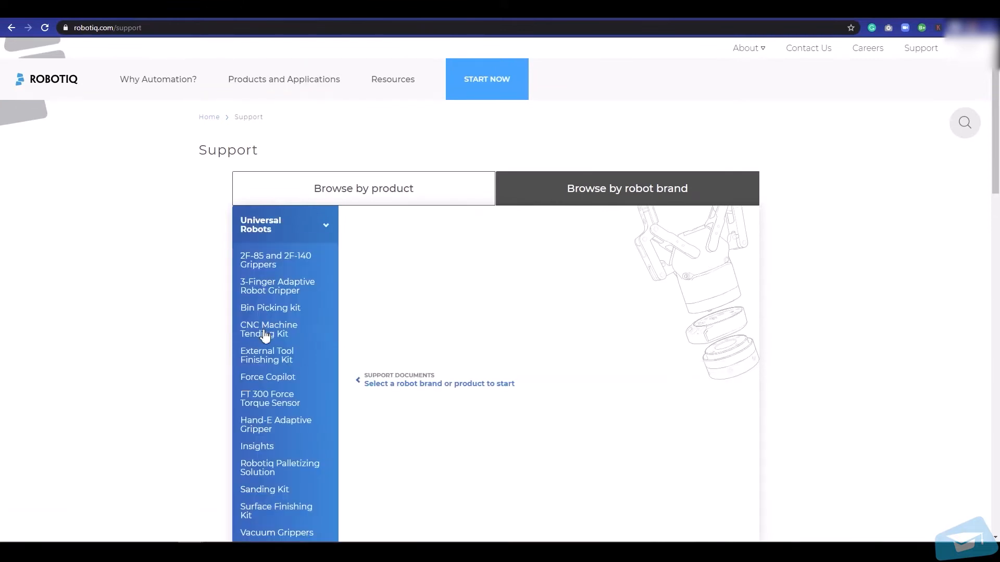
pyautogui.moveTo(261, 374)
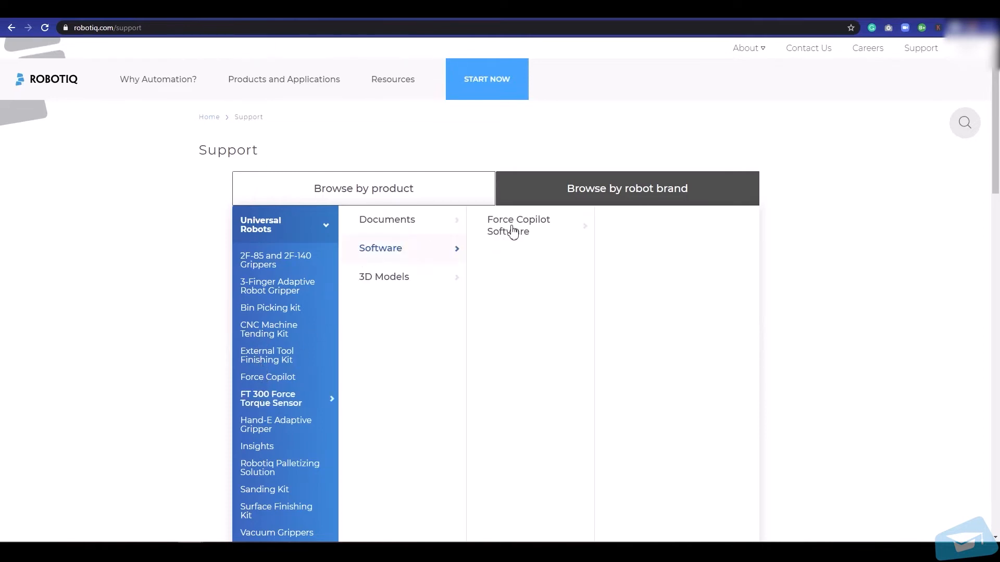
pyautogui.click(518, 225)
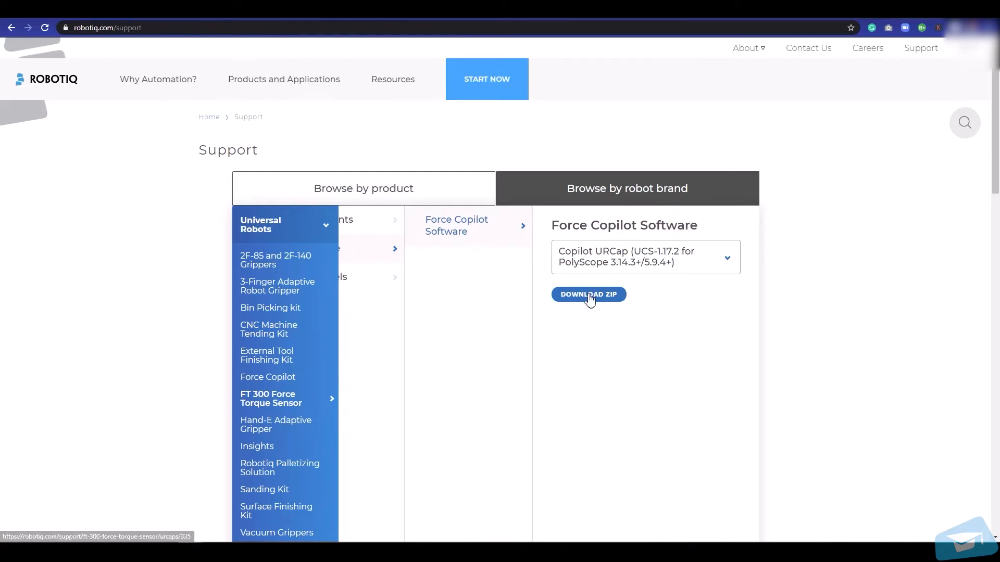
# - Download the Copilot URCap ZIP, opting in to updates and accepting the privacy policy
pyautogui.click(587, 294)
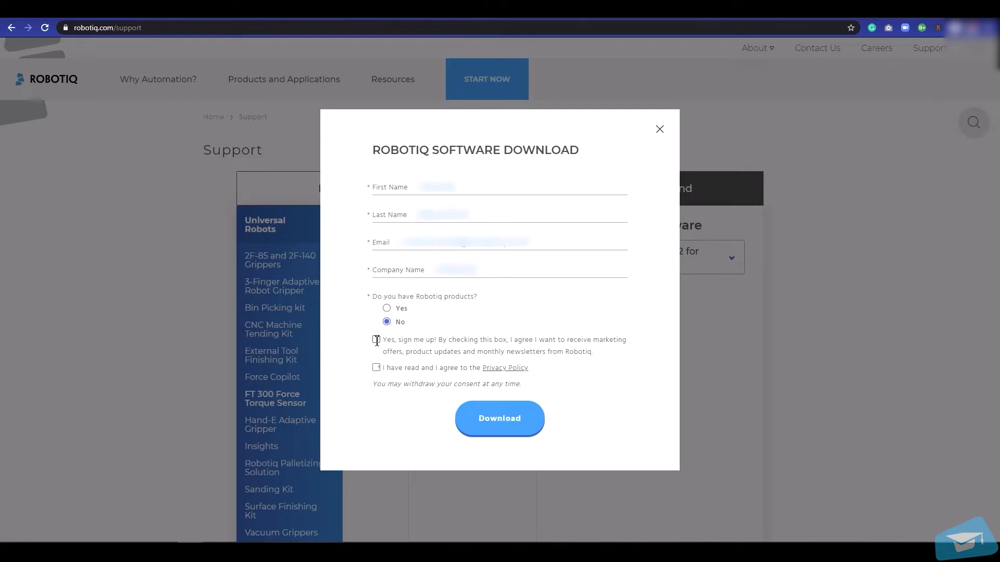
pyautogui.click(376, 339)
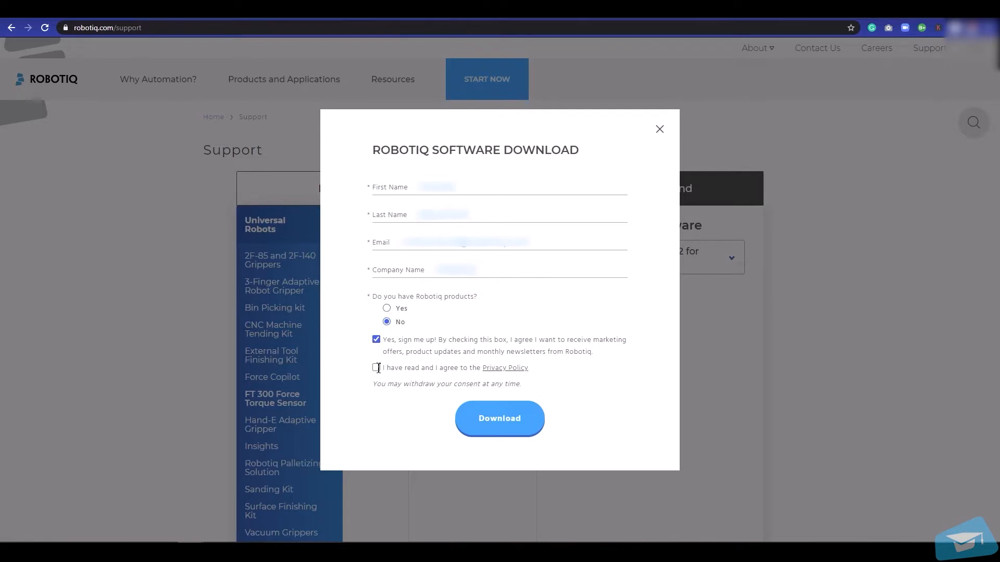
pyautogui.click(376, 368)
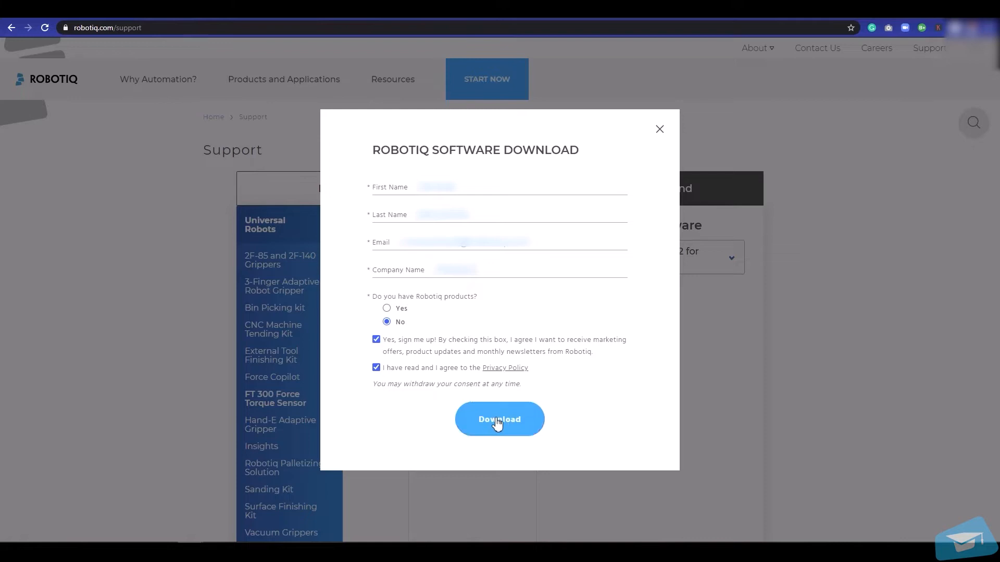
pyautogui.click(499, 419)
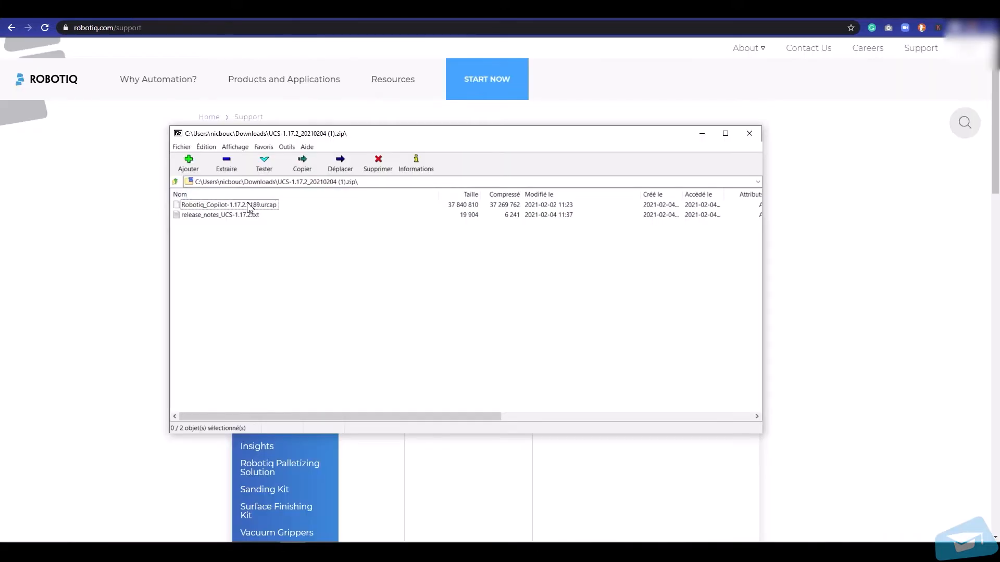
# - Extract Robotiq_Copilot-1.17.2.9189.urcap with 7-Zip into the Downloads folder
pyautogui.click(226, 162)
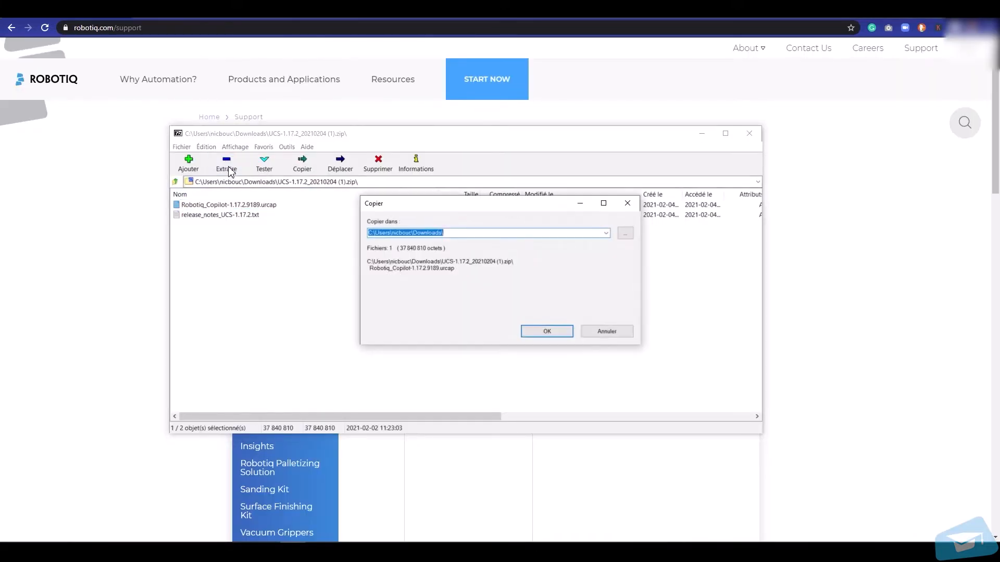
pyautogui.click(605, 233)
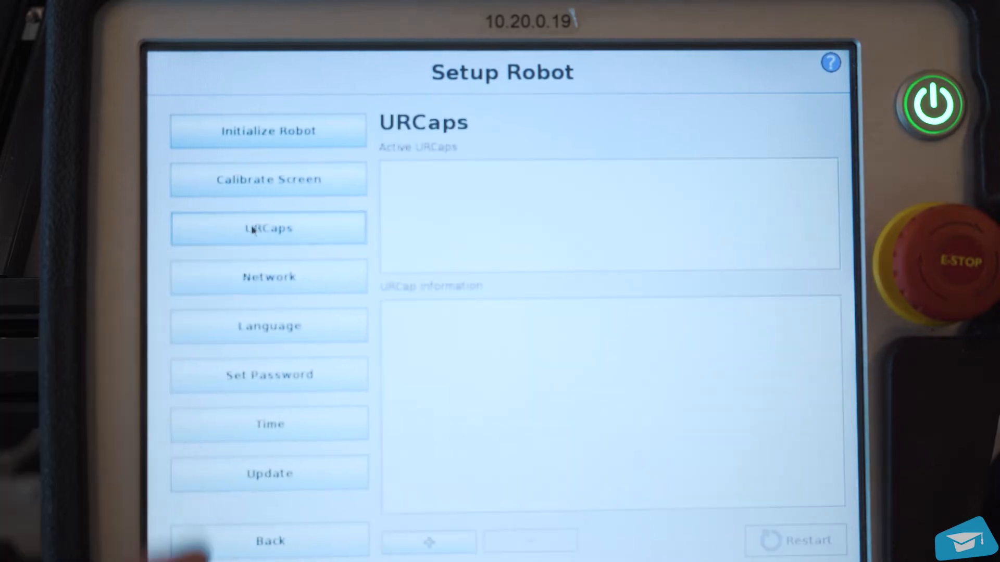
# - Add the URCap Robotiq_Copilot-1.17.2.9189.urcap from /programs/usbdisk
pyautogui.click(428, 542)
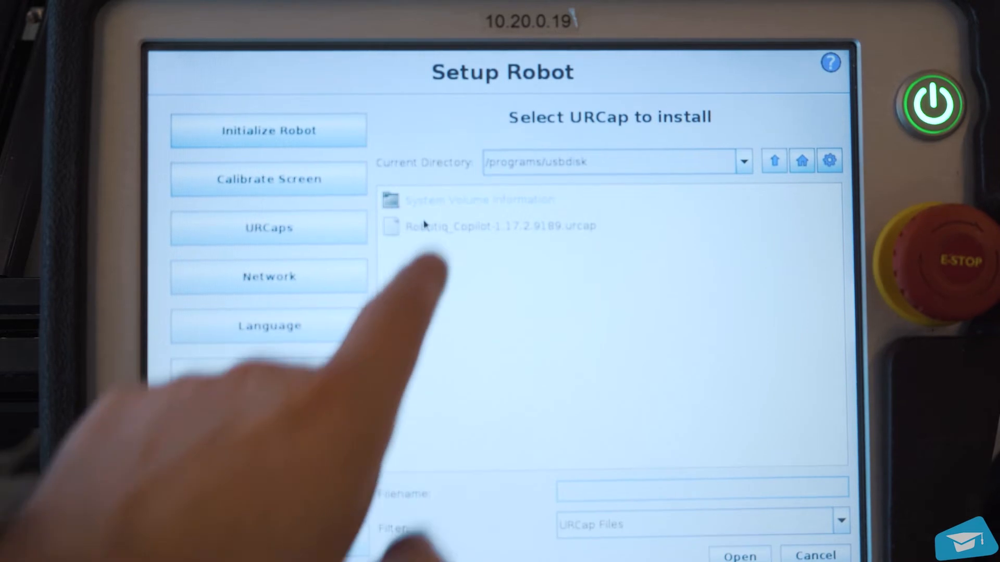
pyautogui.click(499, 225)
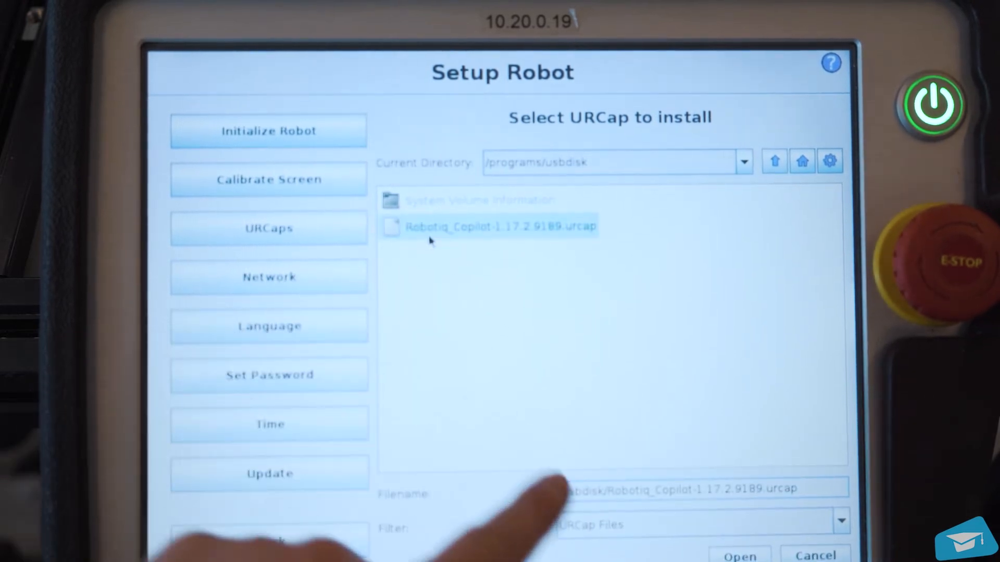
pyautogui.click(739, 554)
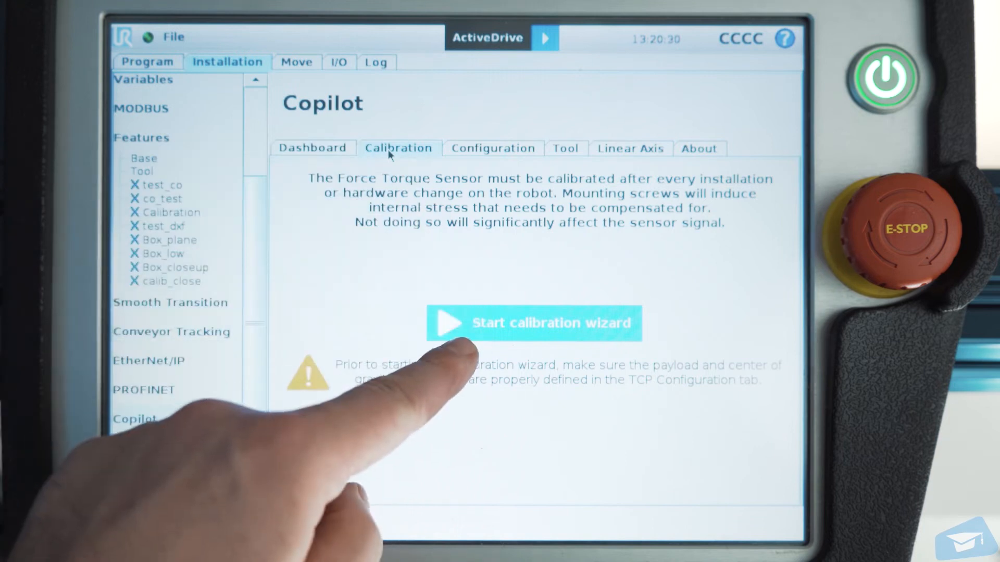
# - Run the Copilot calibration wizard, recording X-, Y- and Z-downward sensor poses
pyautogui.click(533, 323)
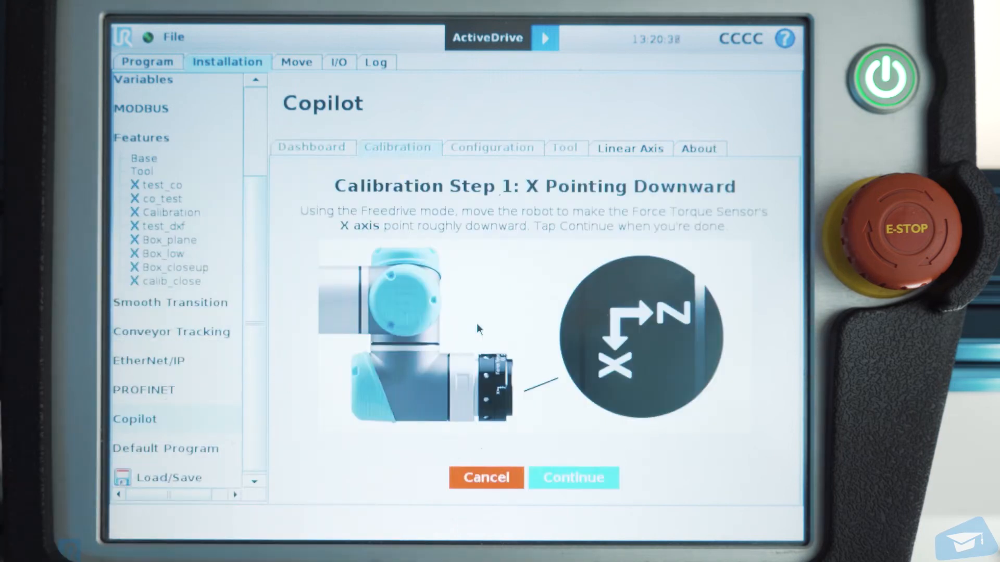
pyautogui.click(574, 478)
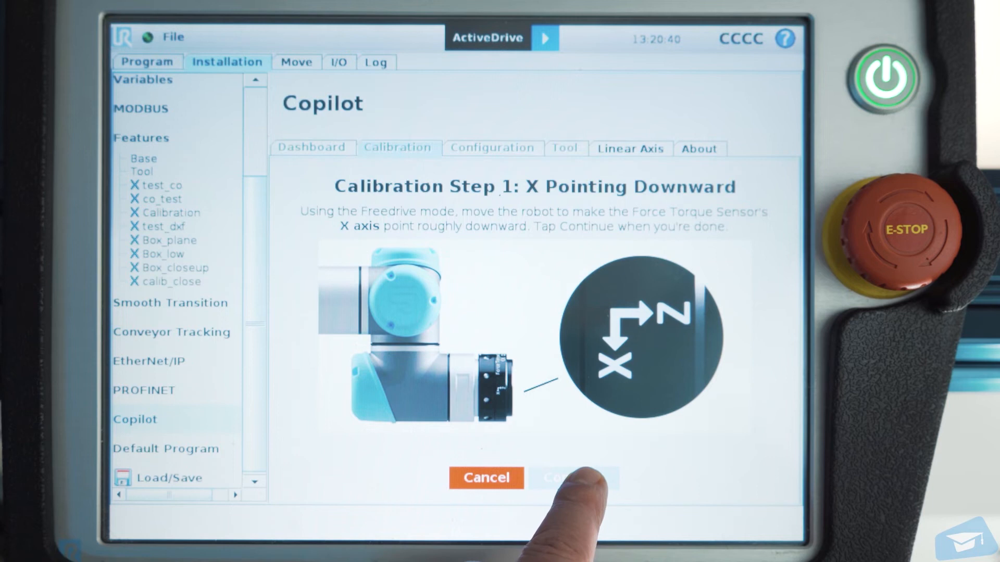
pyautogui.click(573, 477)
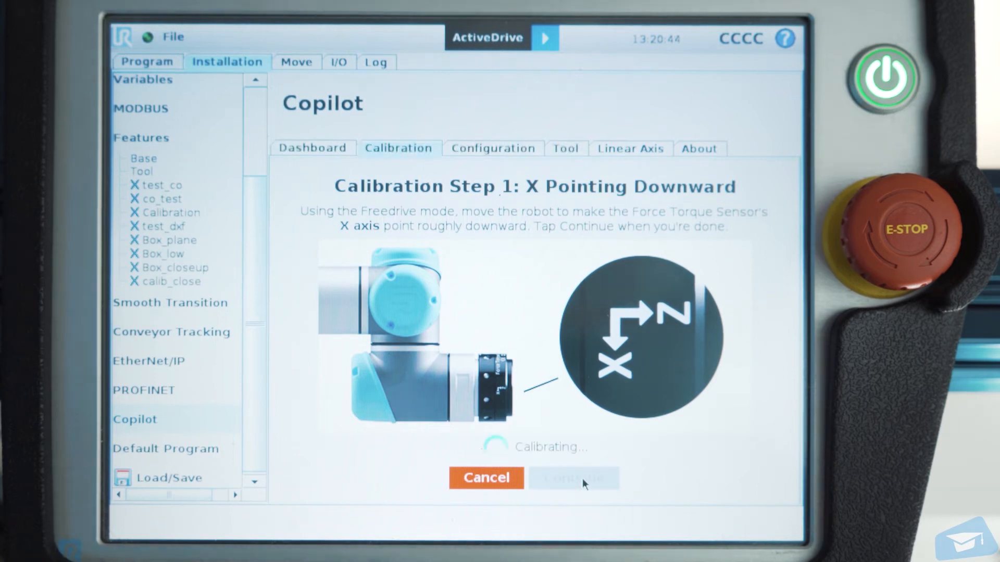
pyautogui.click(572, 477)
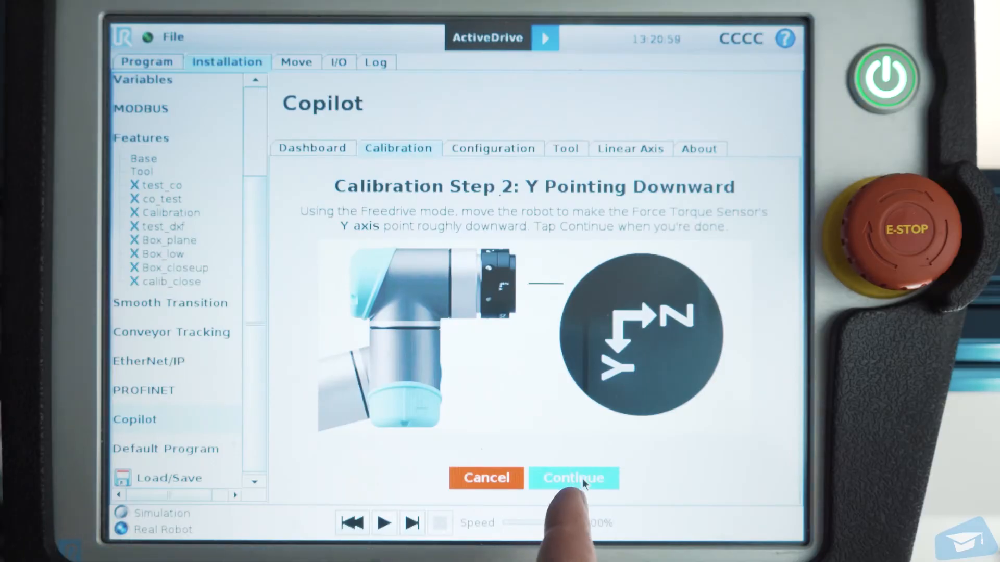
pyautogui.click(572, 478)
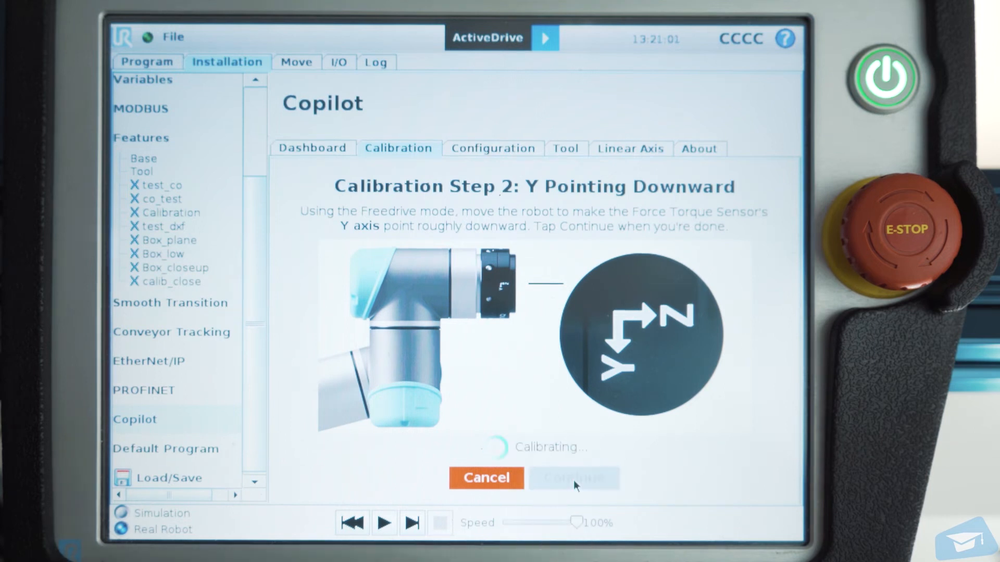
pyautogui.click(573, 478)
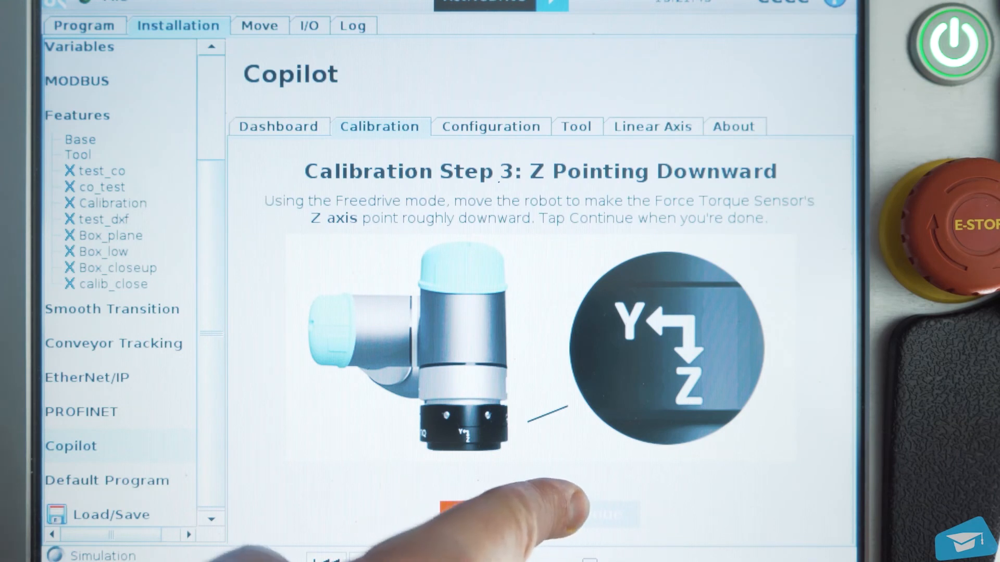
pyautogui.click(585, 514)
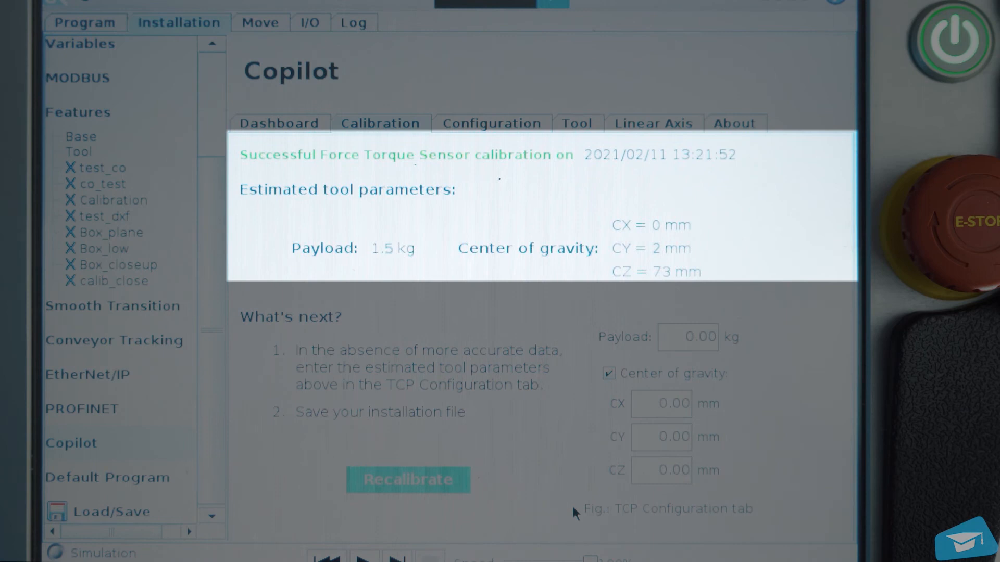
# - Enter payload 1.5 kg and center of gravity CX 0, CY 2, CZ 73 mm in TCP Configuration
pyautogui.click(167, 72)
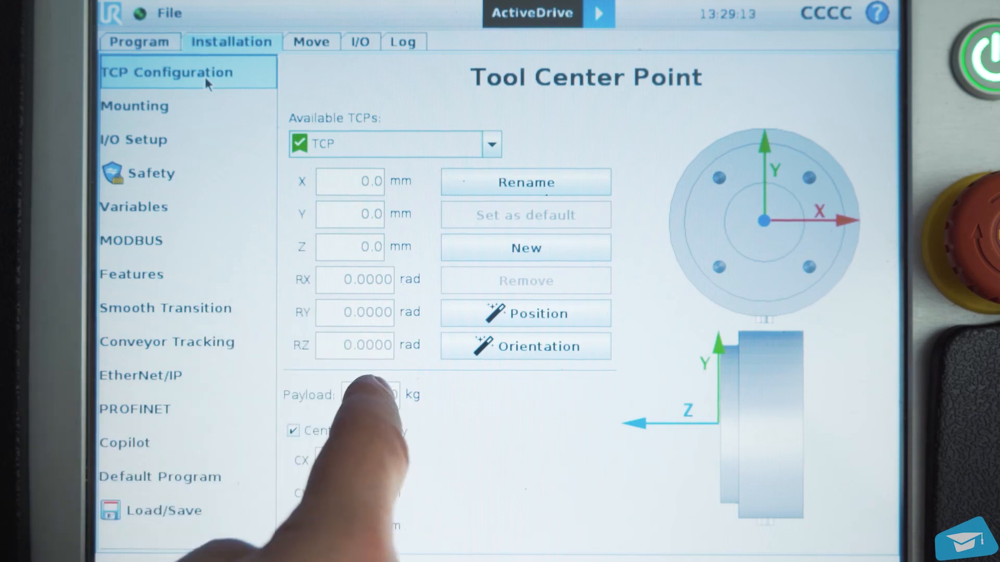
pyautogui.click(366, 395)
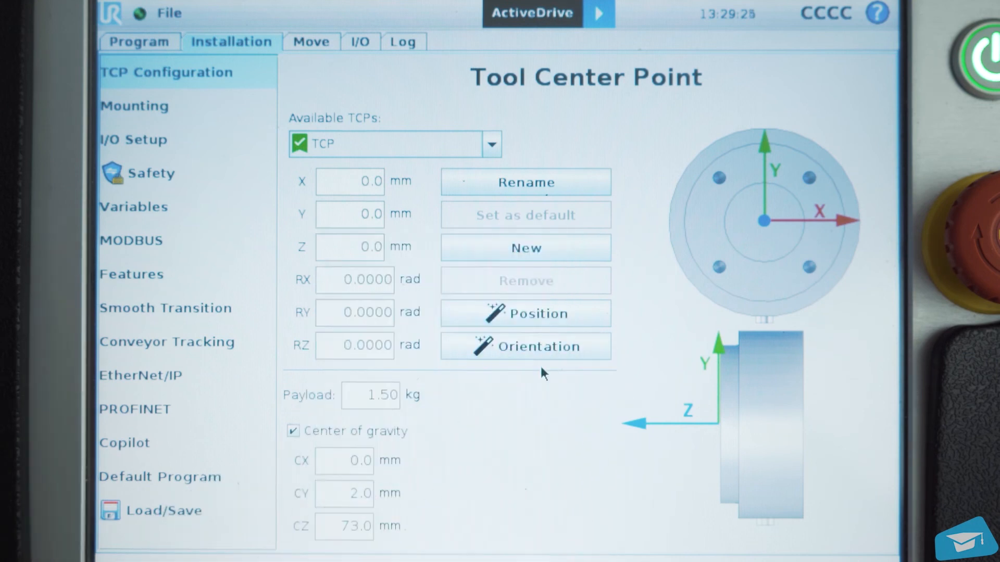
pyautogui.click(136, 40)
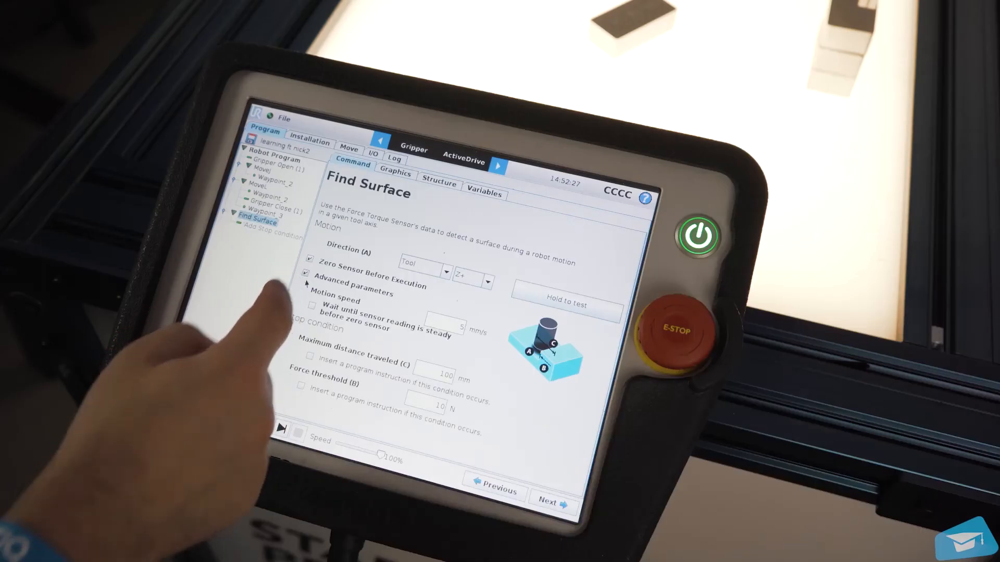
# - Open the Find Surface motion speed field (5 mm/s) for editing
pyautogui.click(443, 326)
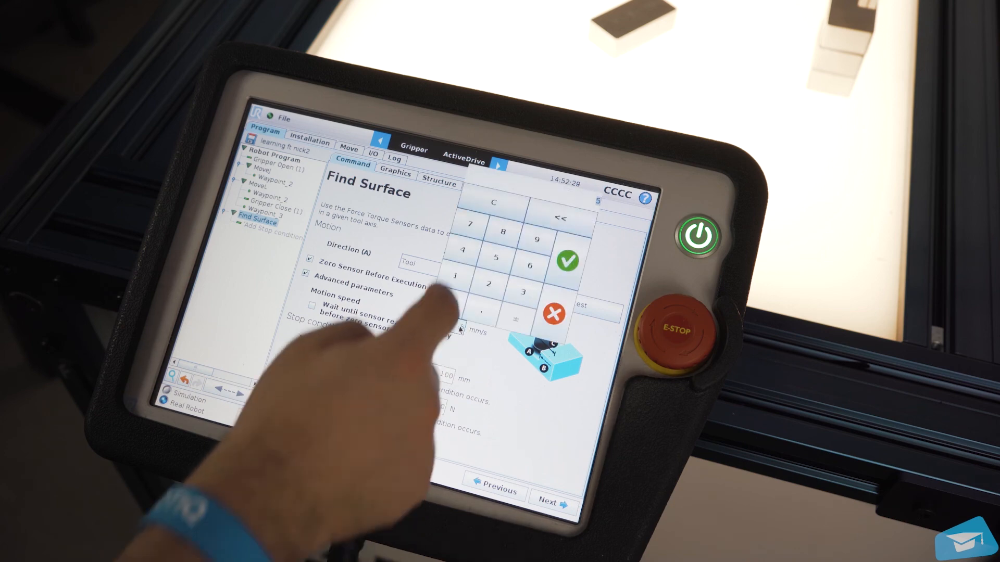